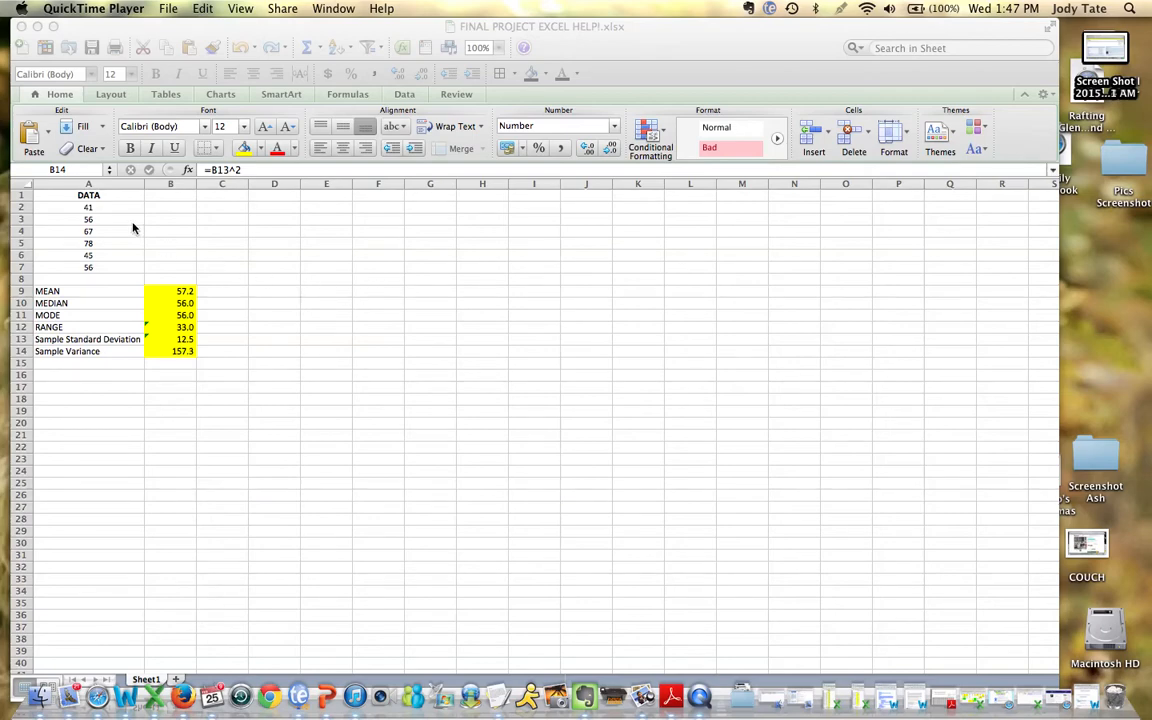
pyautogui.moveTo(200, 232)
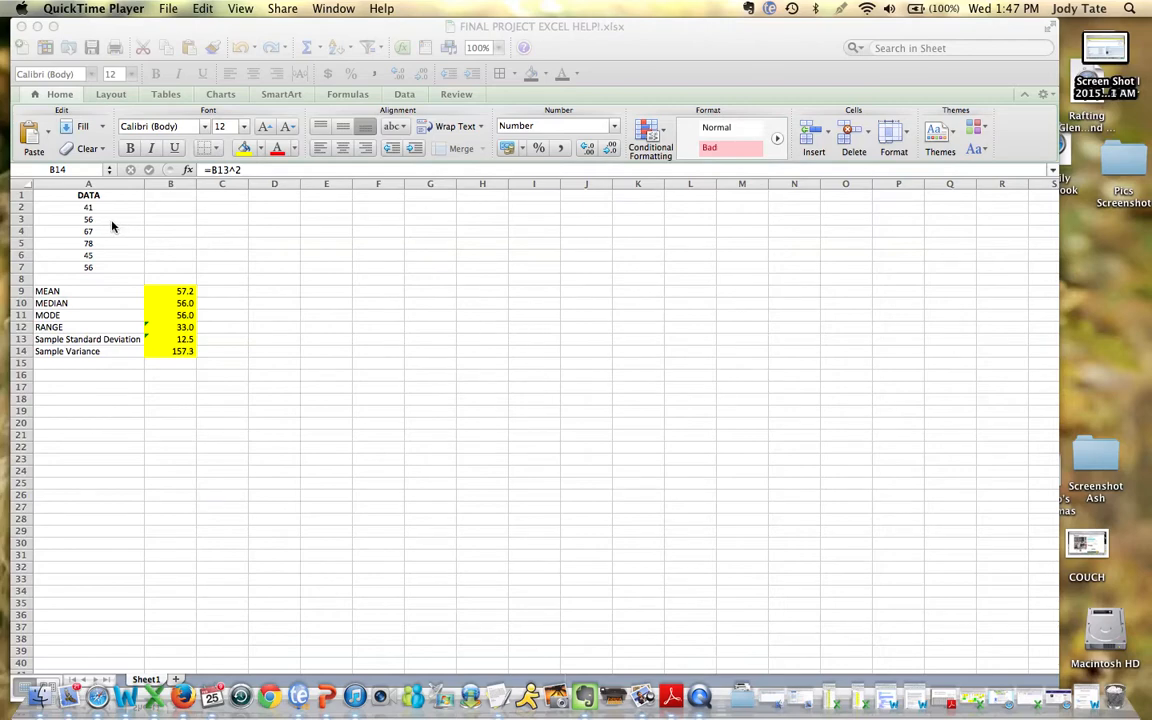
pyautogui.moveTo(100, 220)
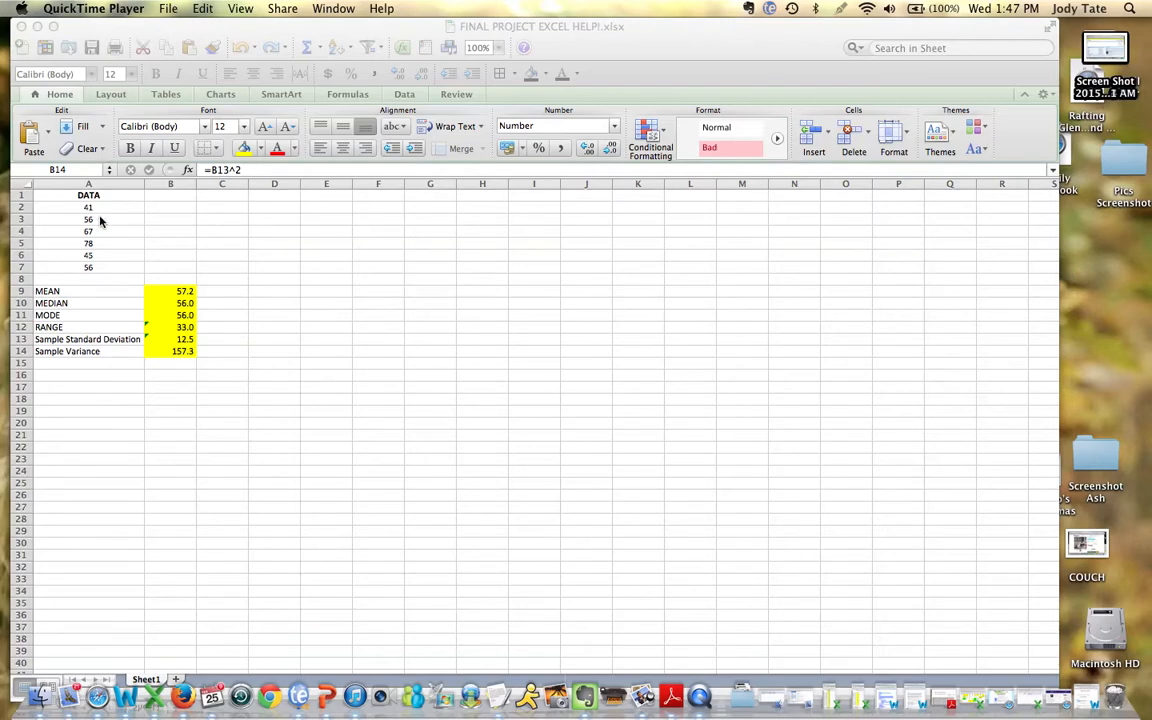
pyautogui.moveTo(92, 232)
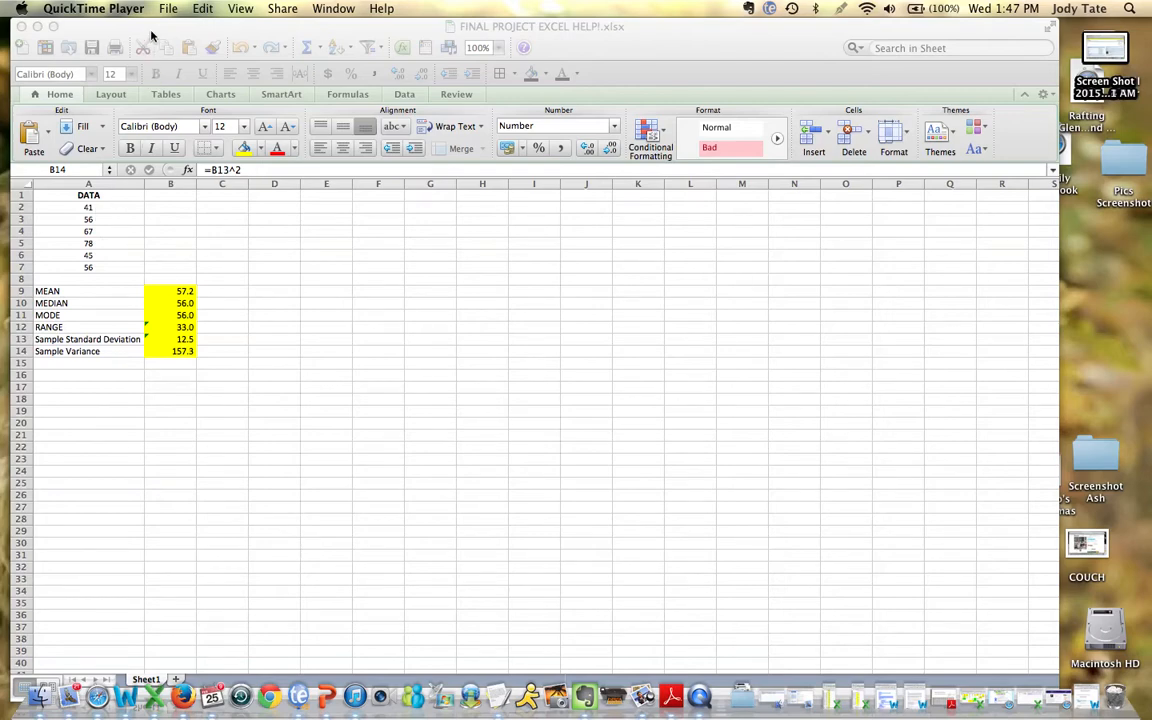
pyautogui.moveTo(104, 296)
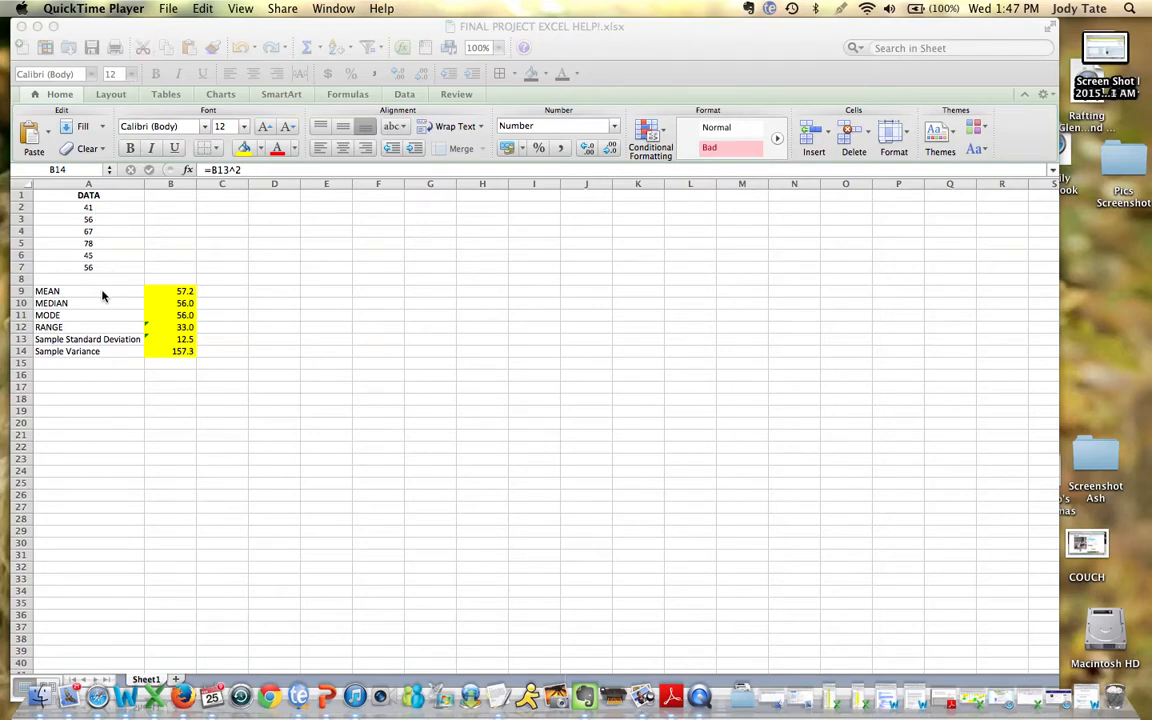
pyautogui.moveTo(132, 274)
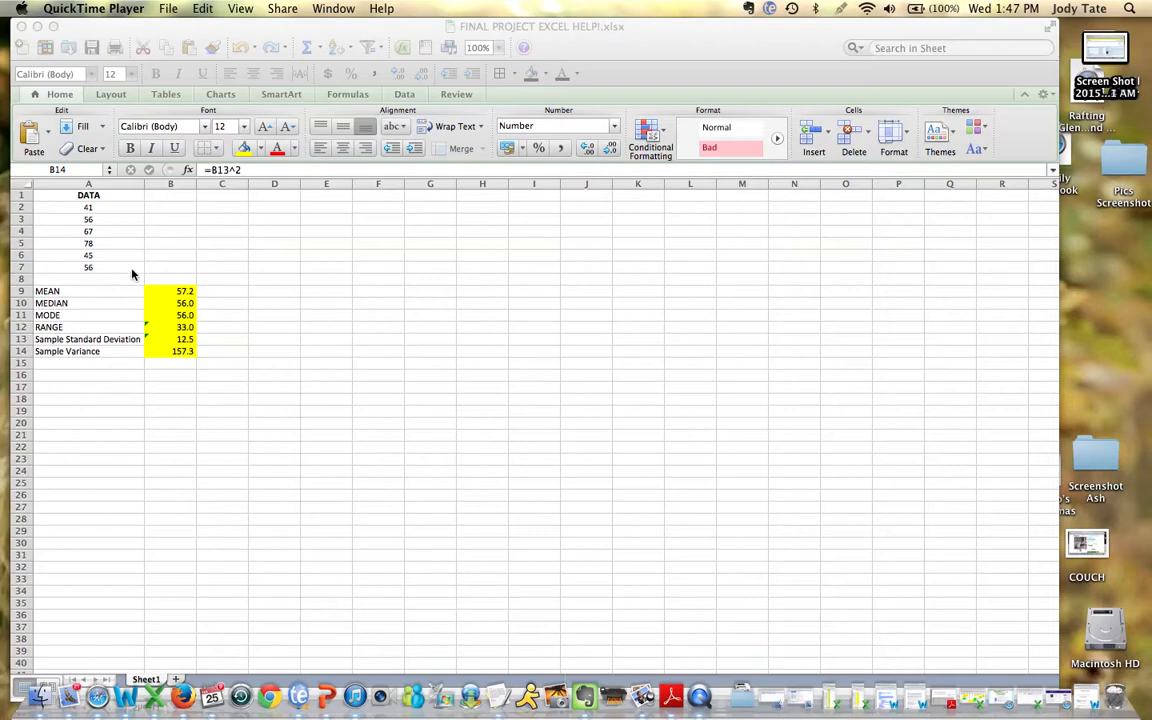
pyautogui.moveTo(102, 358)
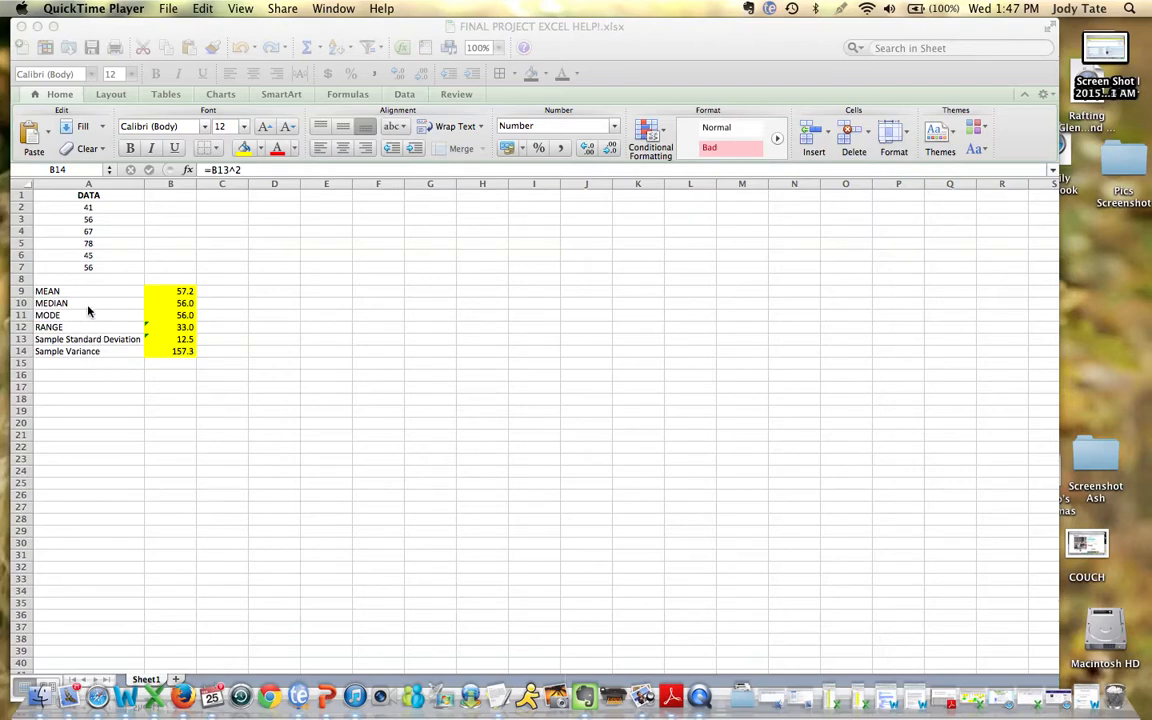
pyautogui.moveTo(76, 300)
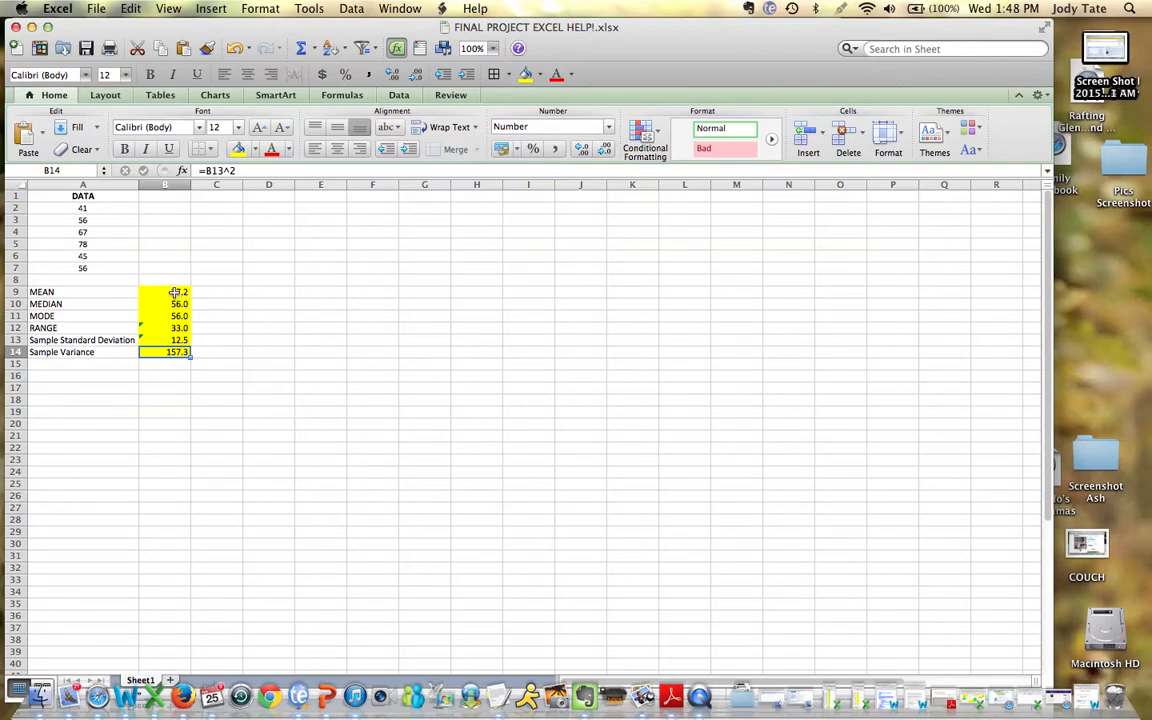
# Step: Review the mean and median formulas, then pick the data values 56, 45, 56 for red
pyautogui.click(164, 292)
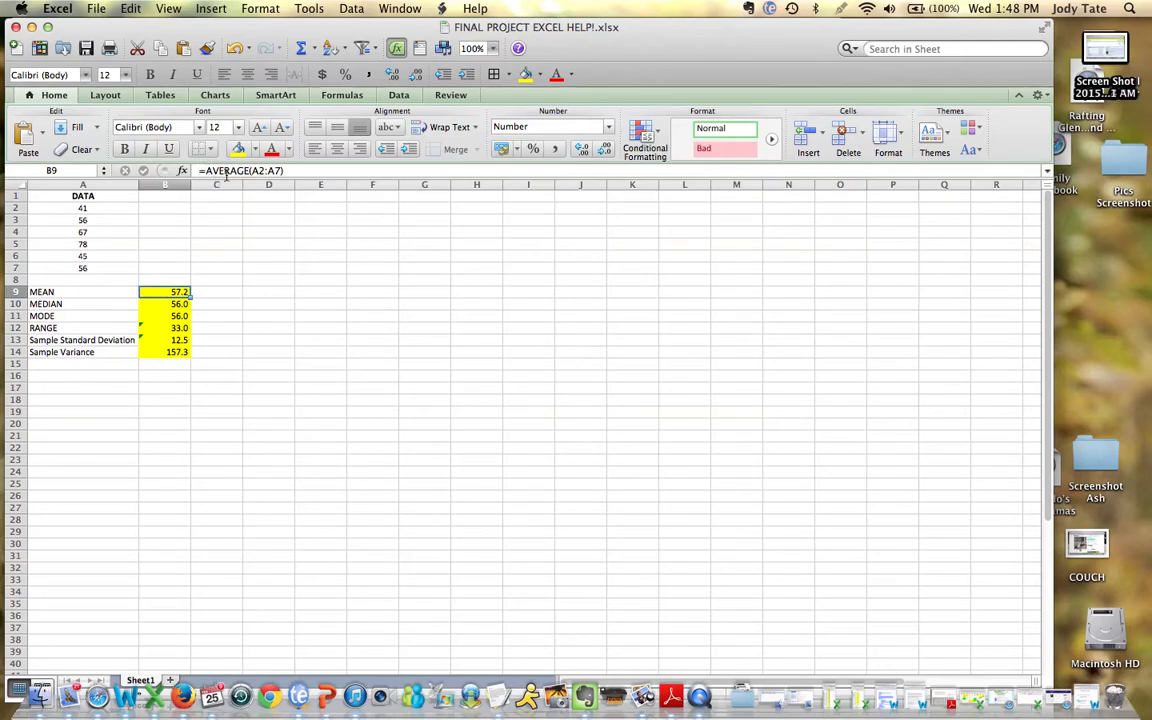
pyautogui.moveTo(152, 238)
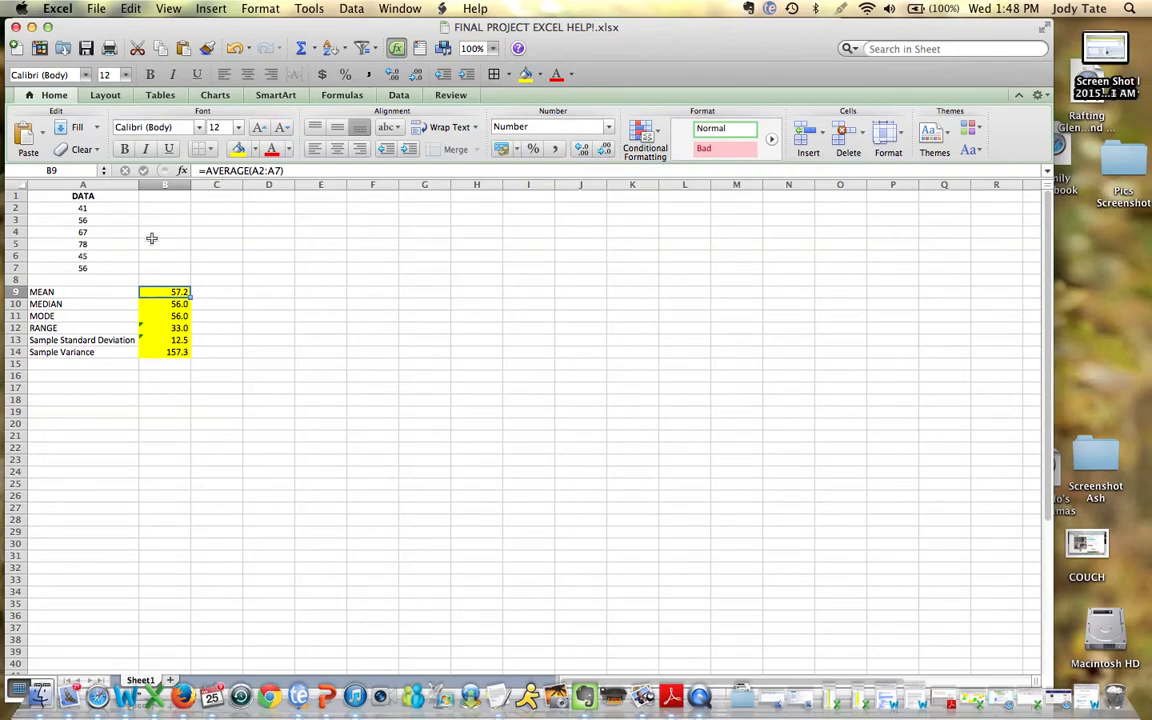
pyautogui.moveTo(114, 256)
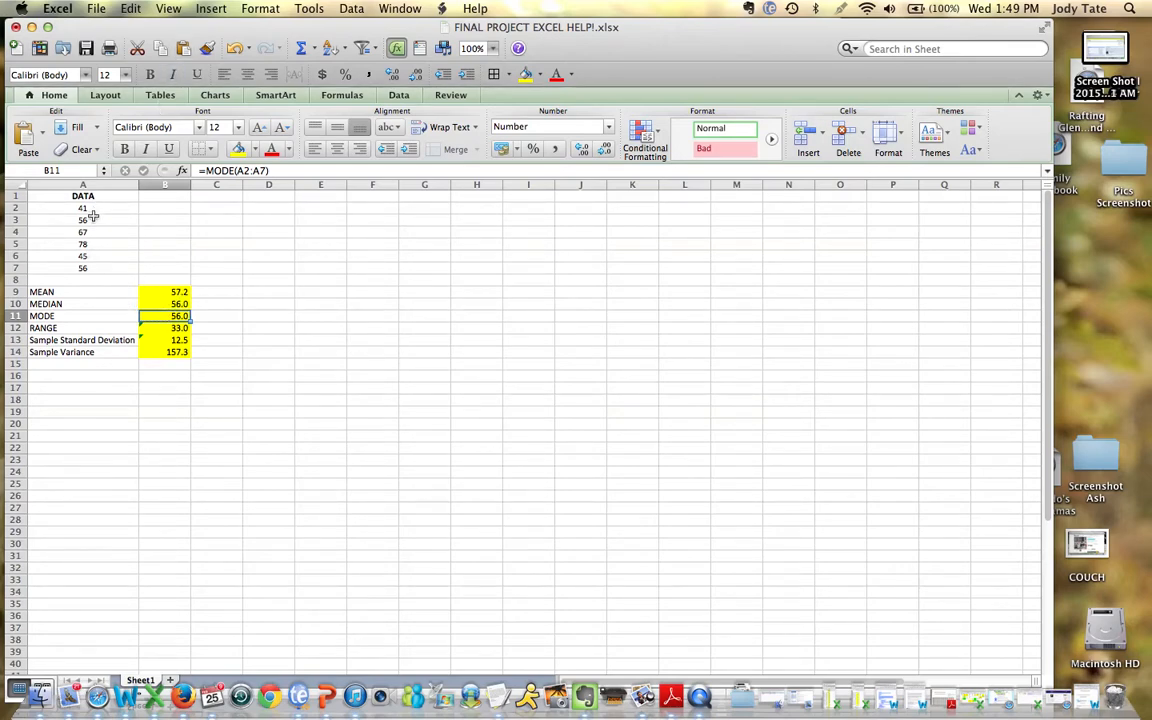
pyautogui.moveTo(154, 290)
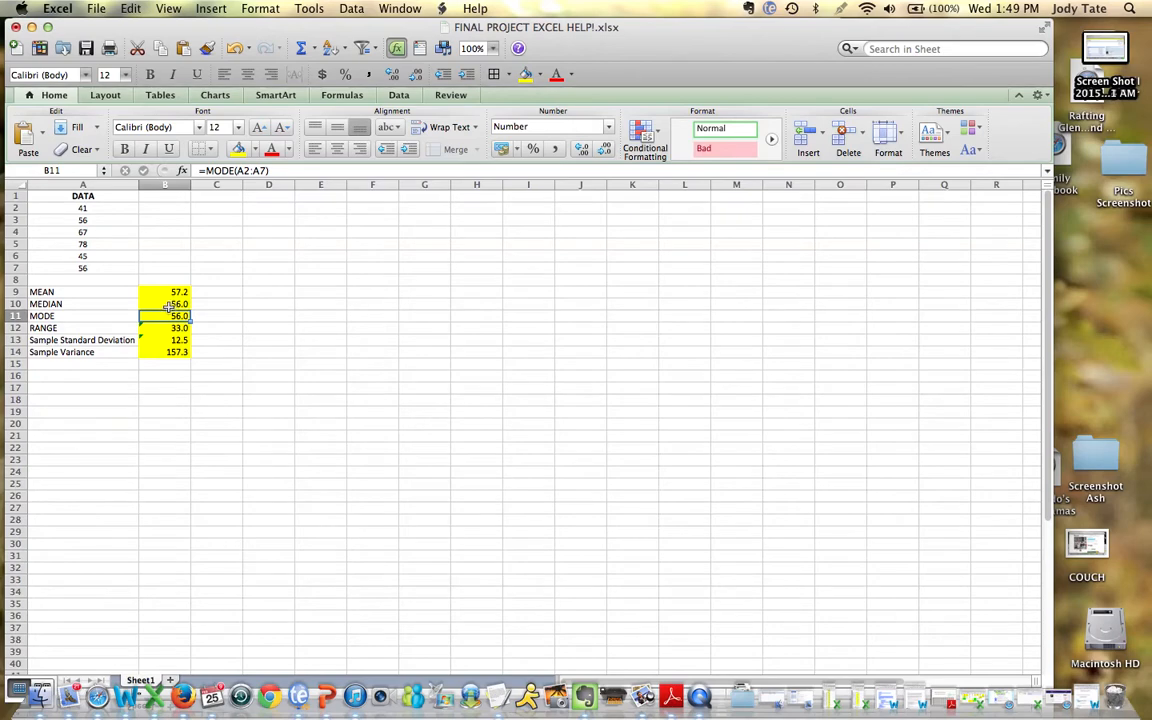
pyautogui.click(166, 304)
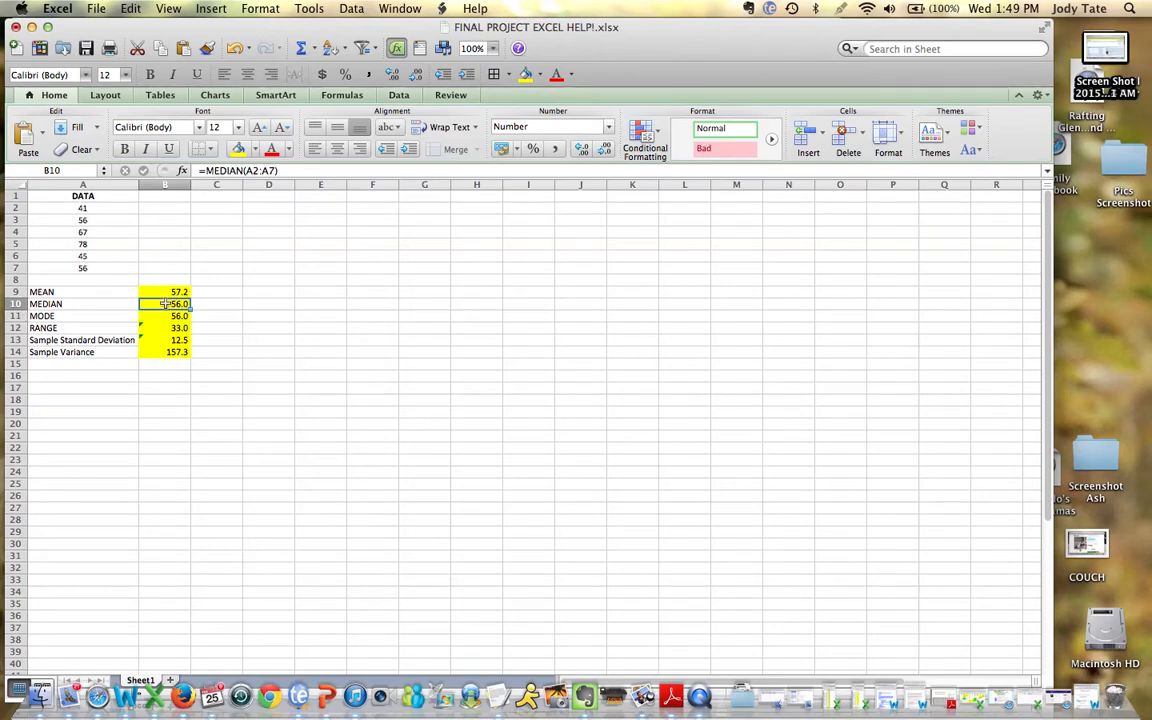
pyautogui.click(164, 316)
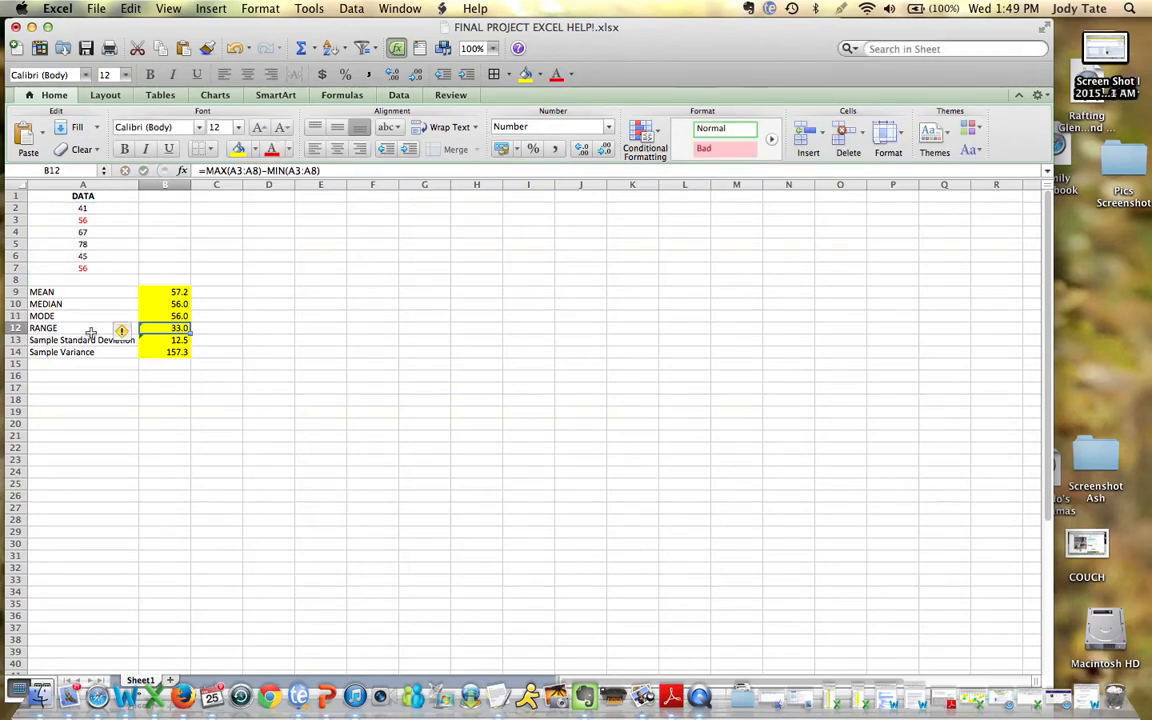
pyautogui.moveTo(98, 258)
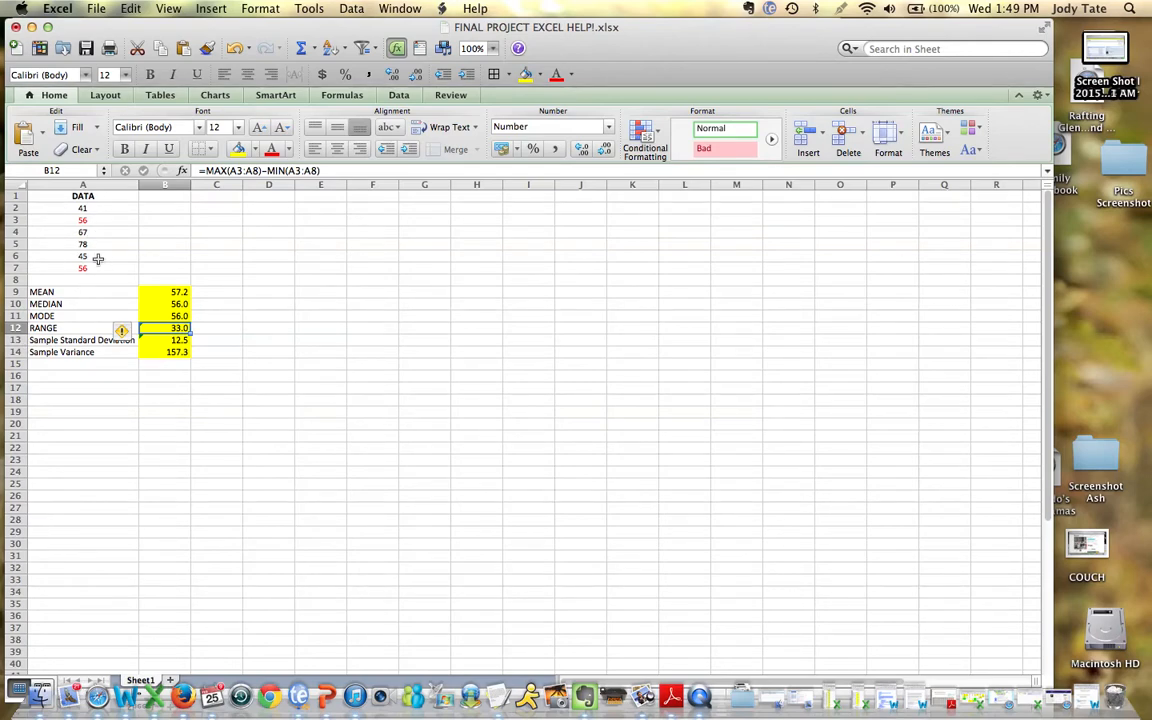
pyautogui.moveTo(90, 258)
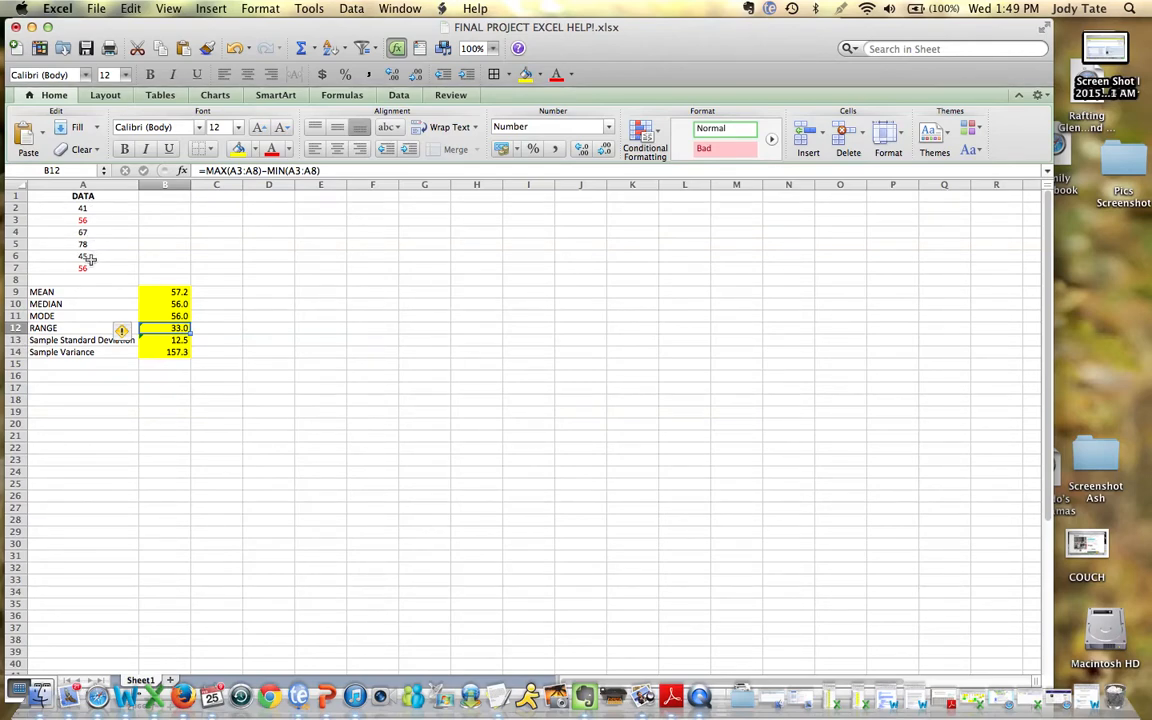
pyautogui.moveTo(58, 322)
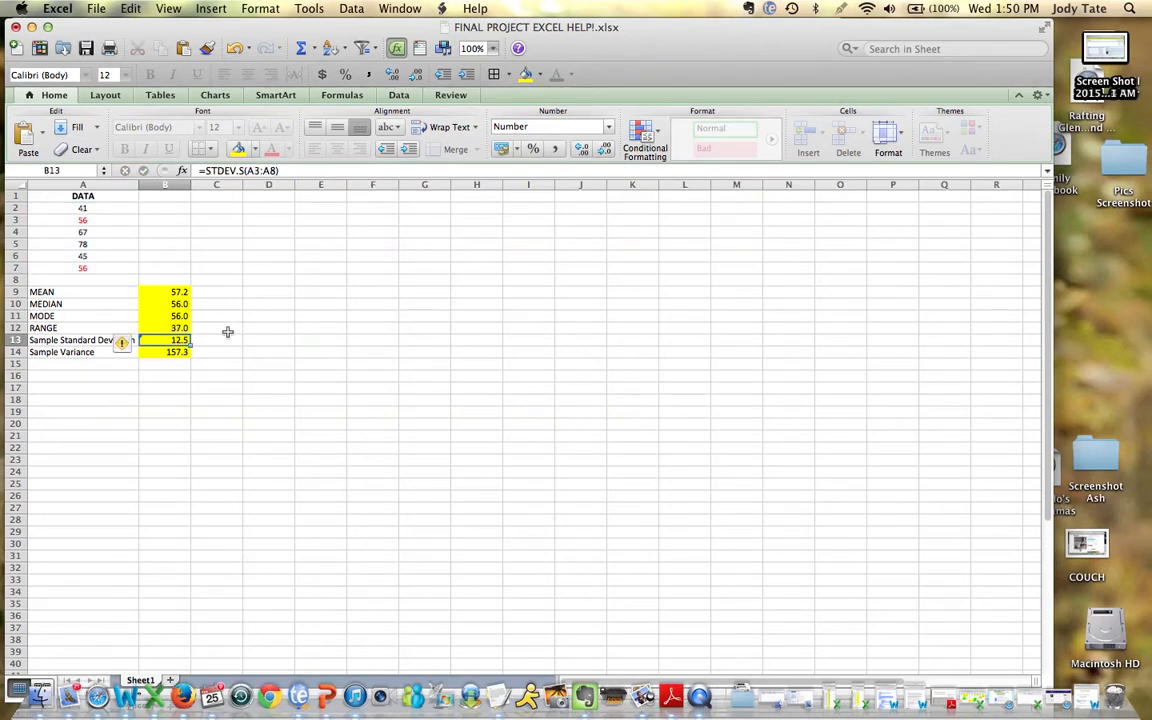
# Step: Correct the standard deviation to =STDEV.S(A2:A7), giving 13.7 and variance about 188.6
pyautogui.click(164, 328)
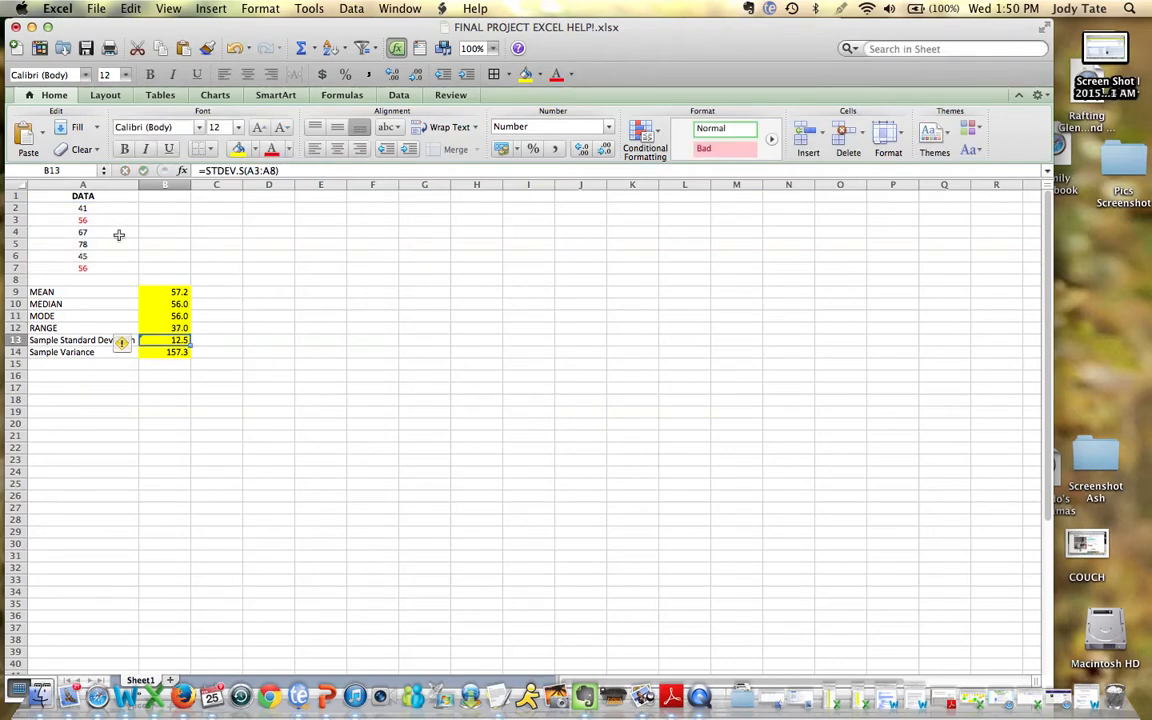
pyautogui.moveTo(200, 264)
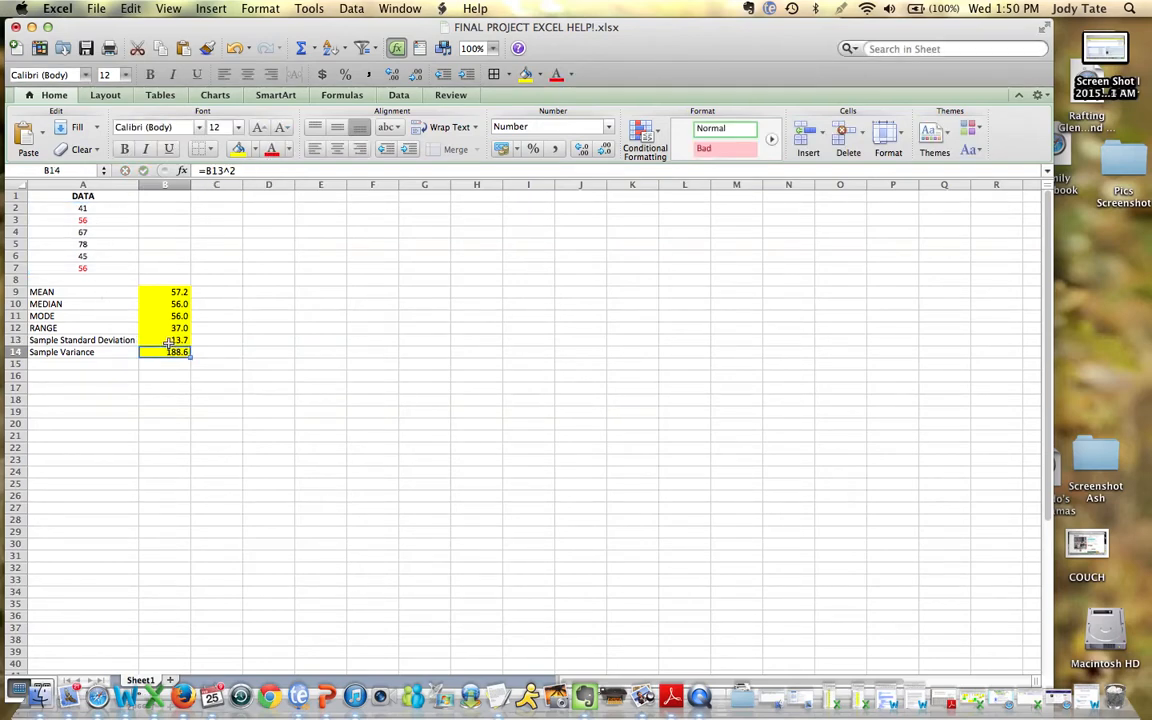
pyautogui.click(164, 340)
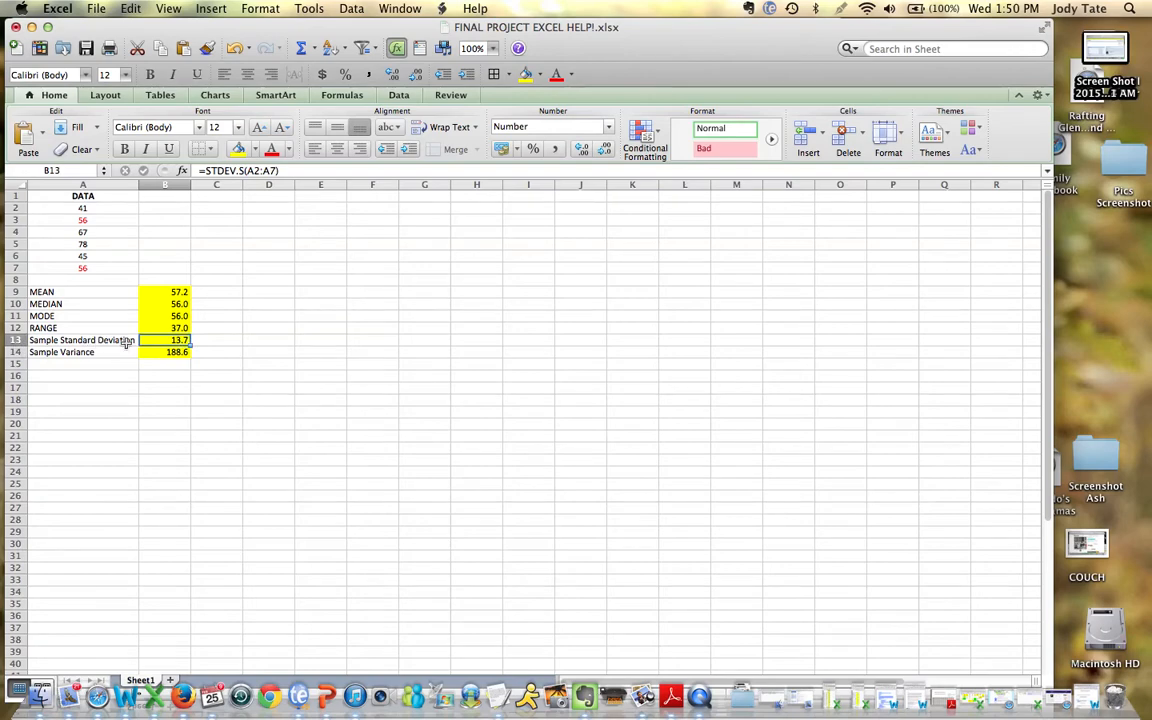
pyautogui.moveTo(104, 352)
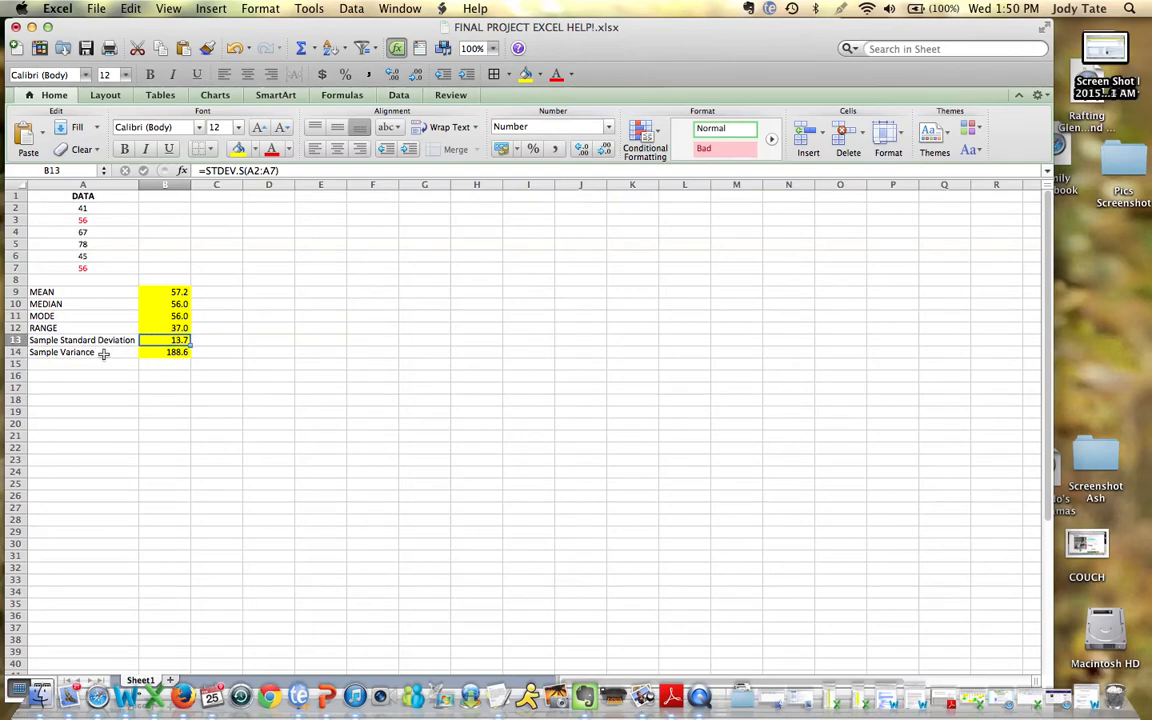
# Step: Reduce the sample variance display to two decimals so it reads 188.57
pyautogui.click(164, 352)
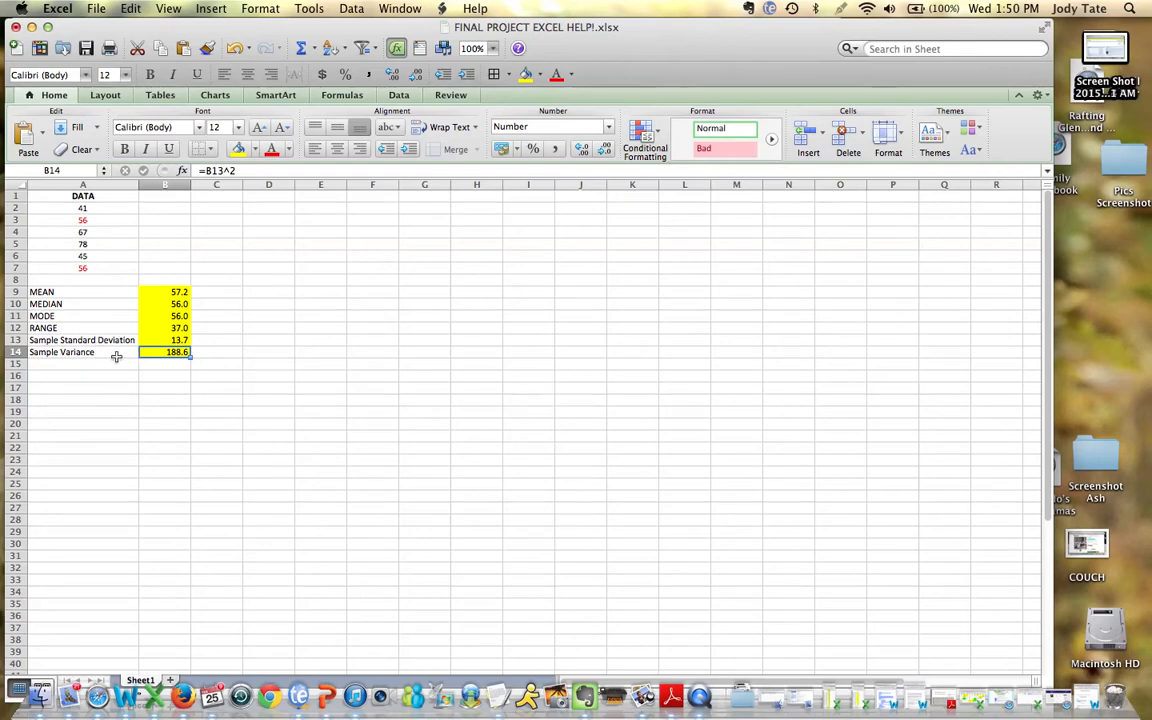
pyautogui.moveTo(148, 340)
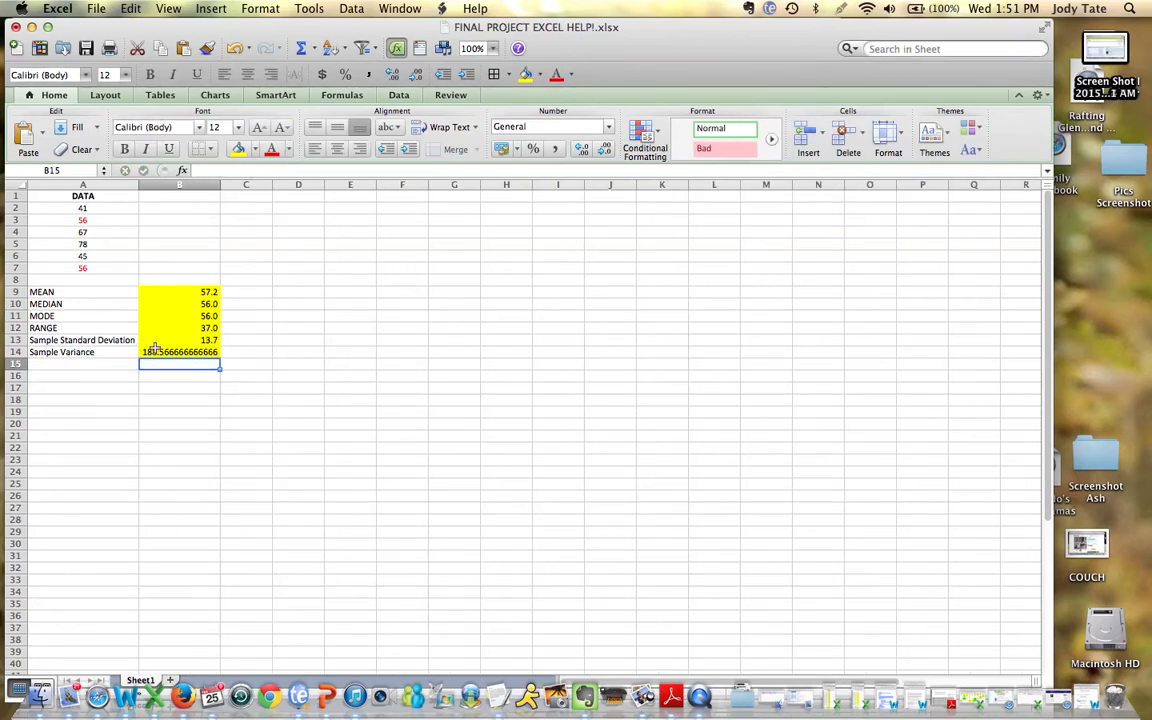
pyautogui.click(180, 340)
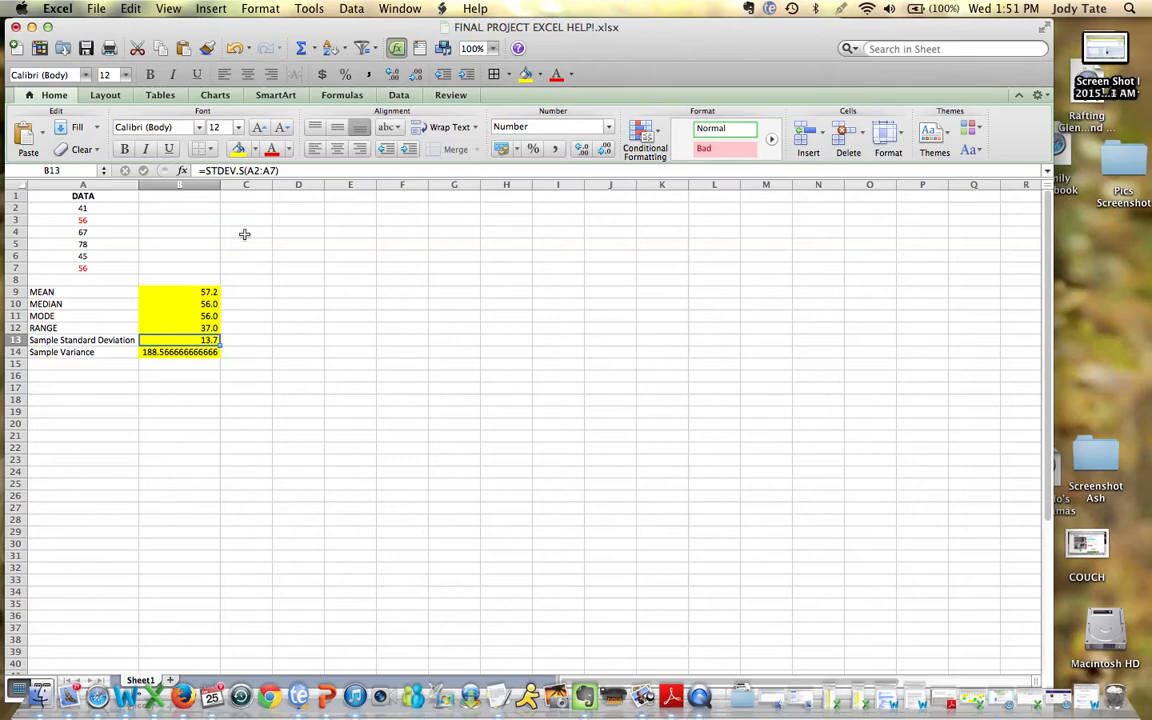
pyautogui.click(180, 352)
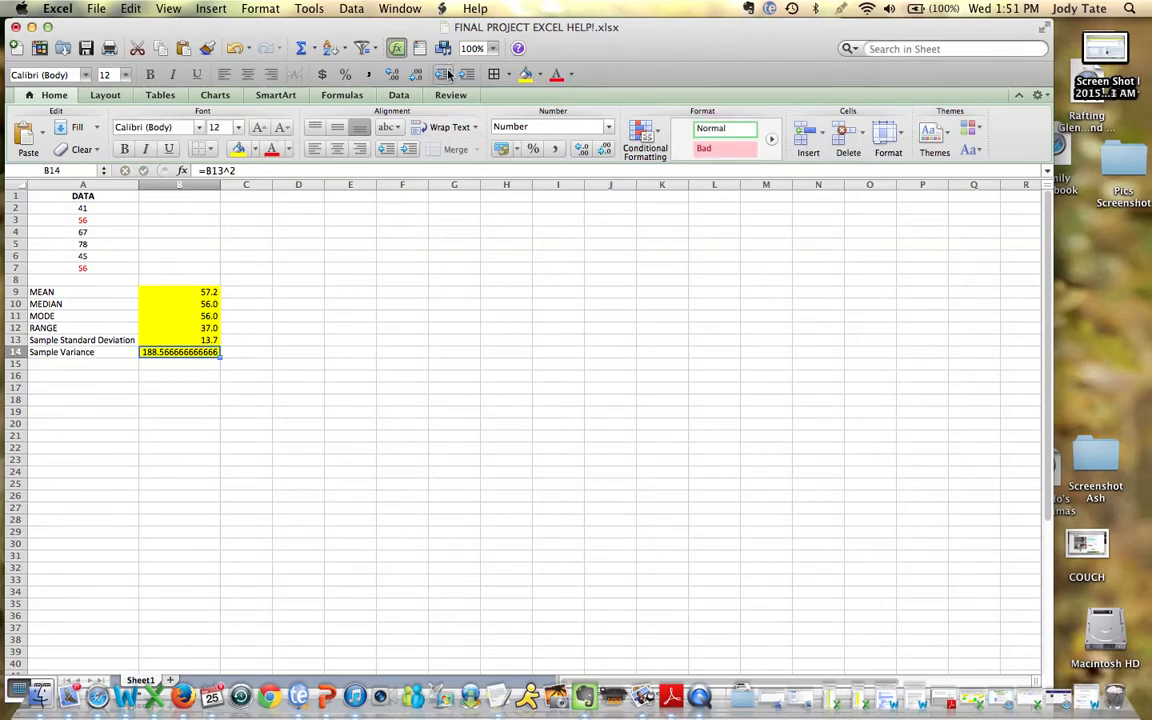
pyautogui.click(416, 72)
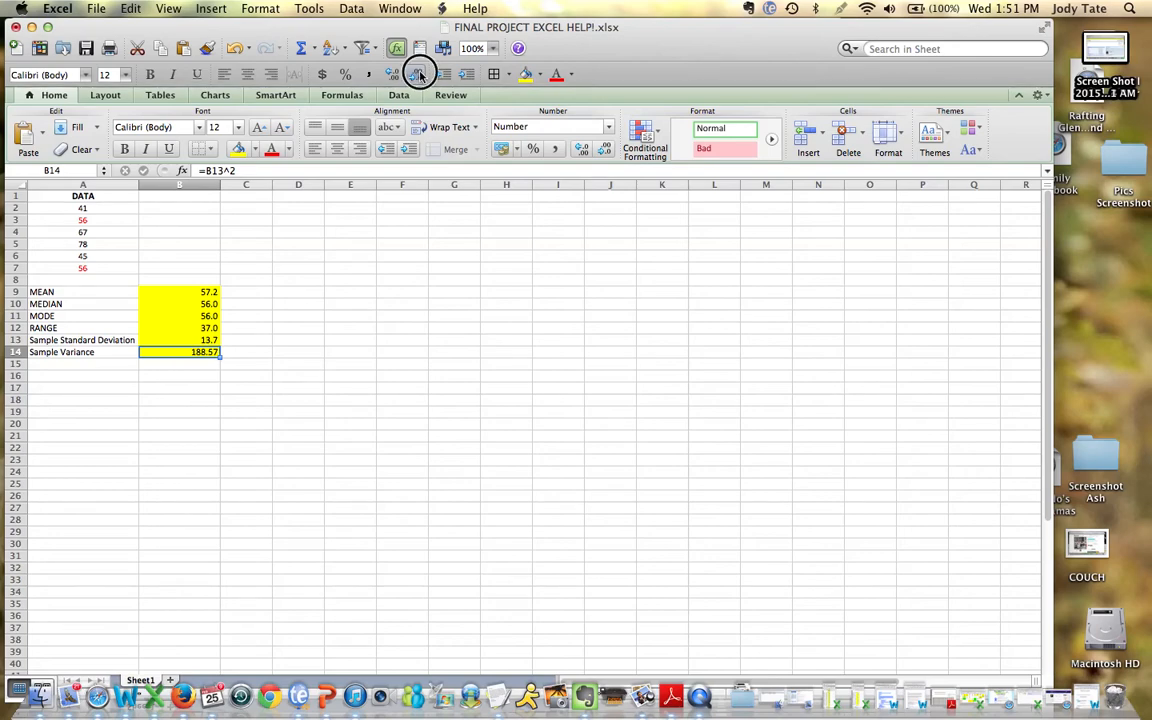